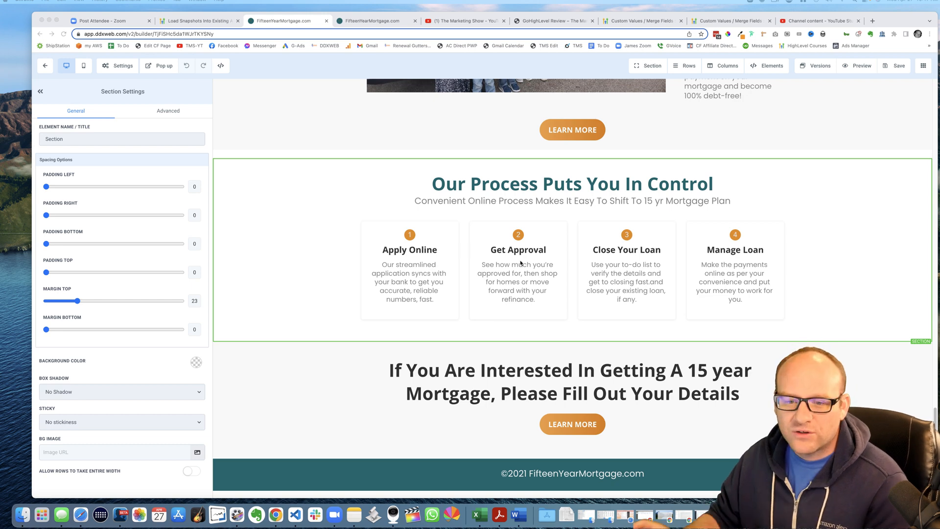
mouse_move(692, 192)
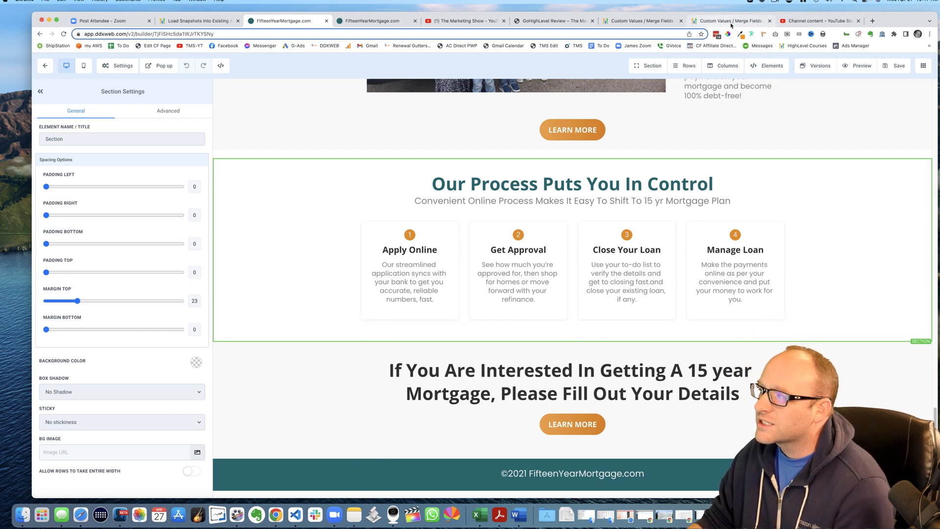
- Search 'custom values merge fields' in a new tab and locate the year merge field
click(876, 20)
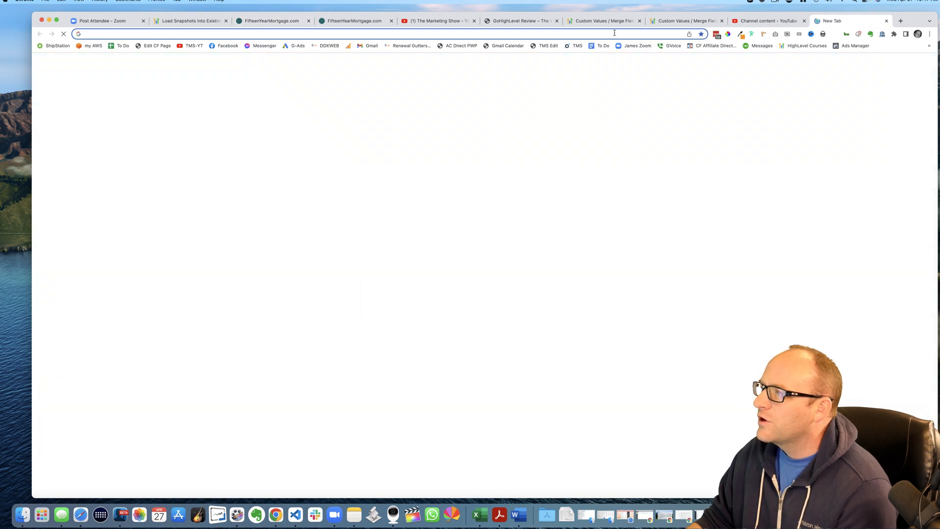
text(custom-values-merge-fields)
text(year)
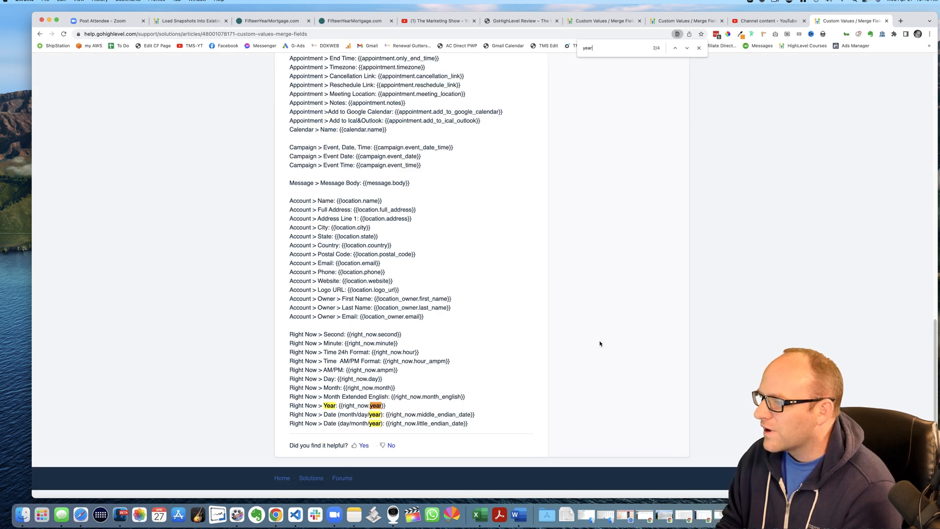
- Copy the {{right_now.year}} merge field and switch back to the builder tab
click(688, 47)
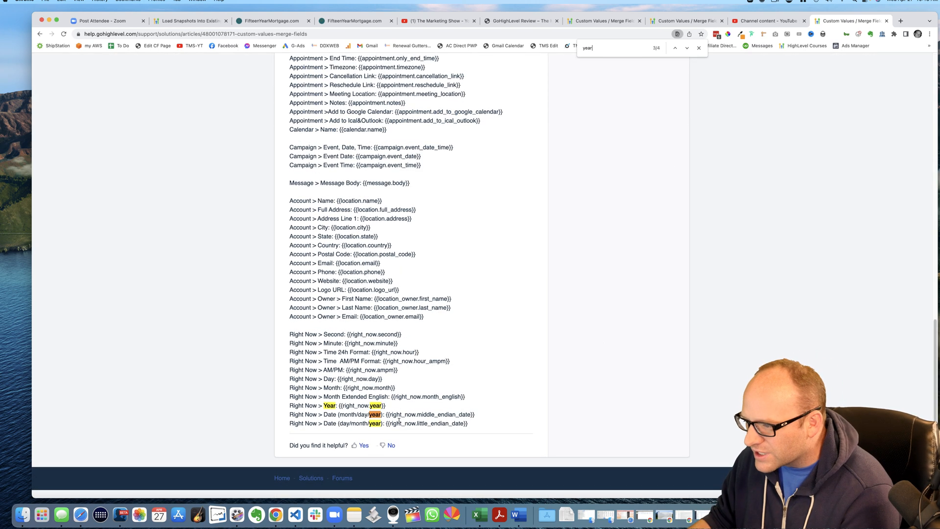
mouse_move(275, 407)
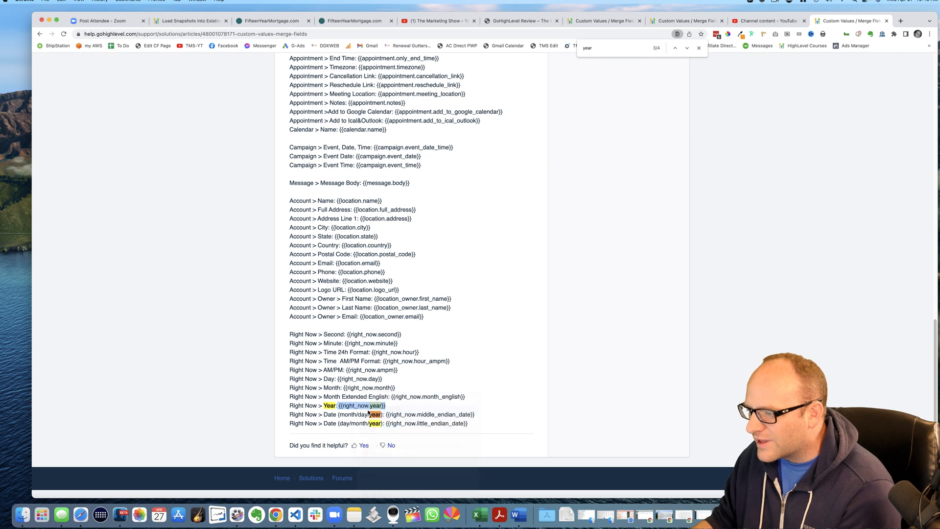
click(271, 20)
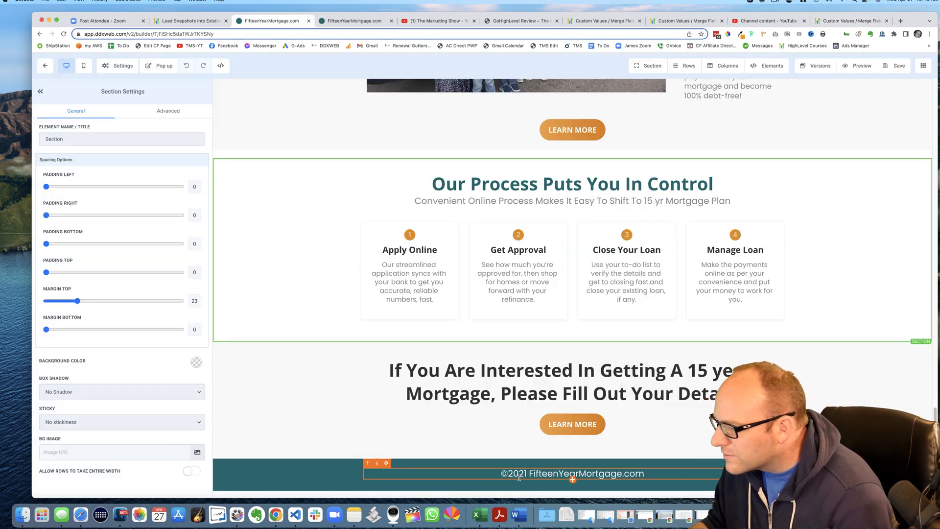
click(859, 65)
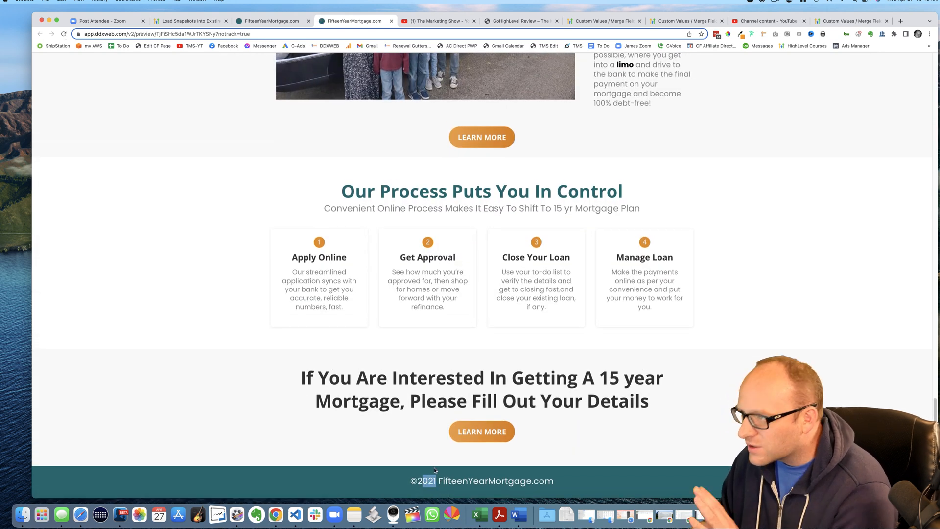
click(270, 20)
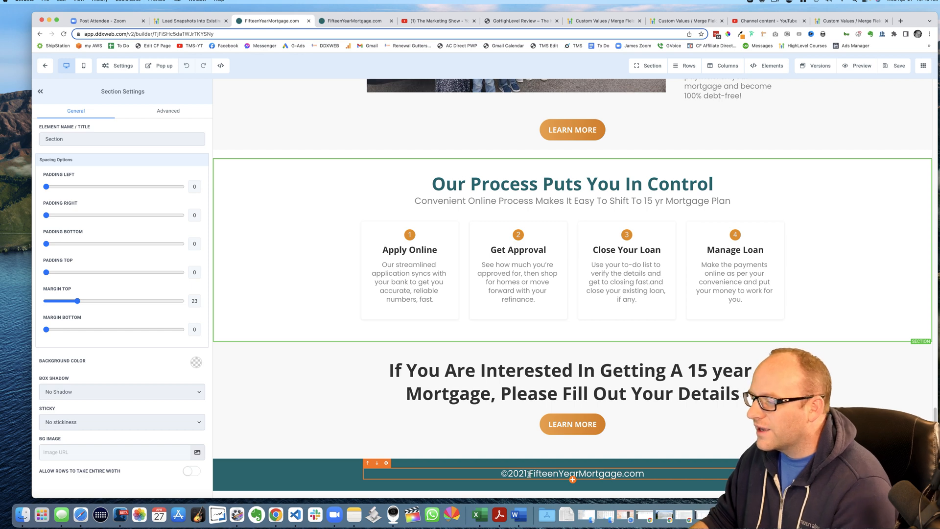
- Replace 2021 in the footer with {{right_now.year}} and preview the mortgage page
click(575, 473)
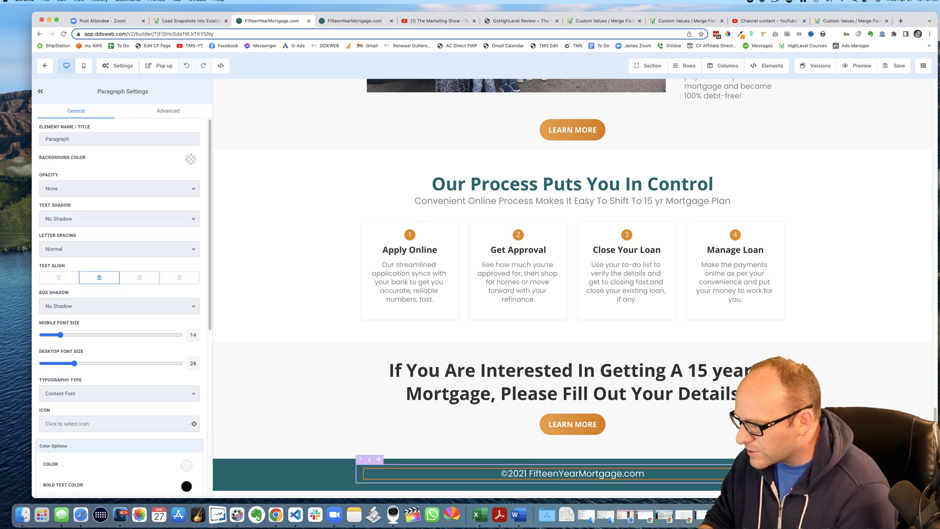
text({{right_now.year}})
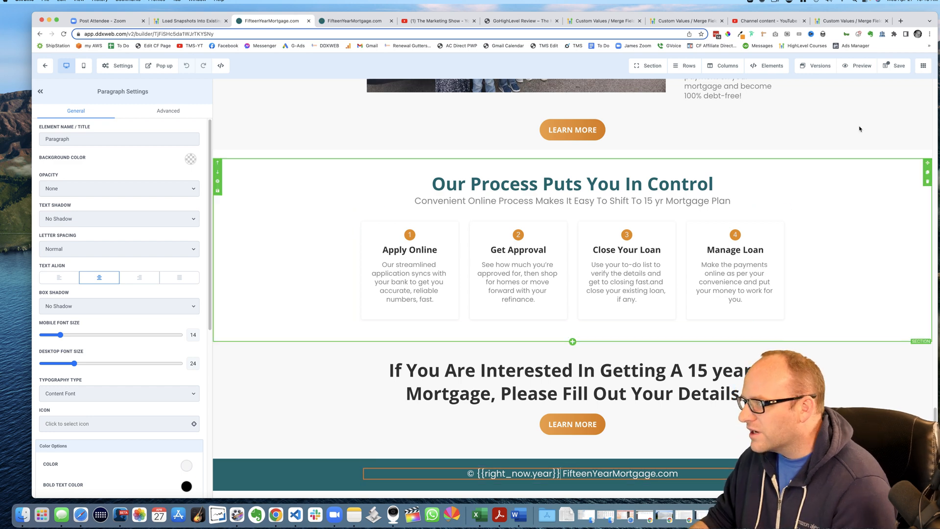
click(898, 65)
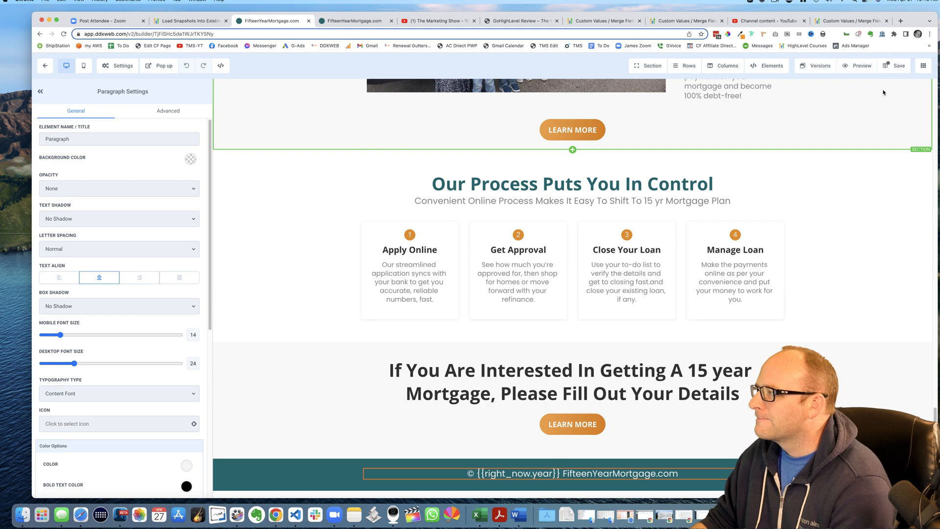
click(857, 65)
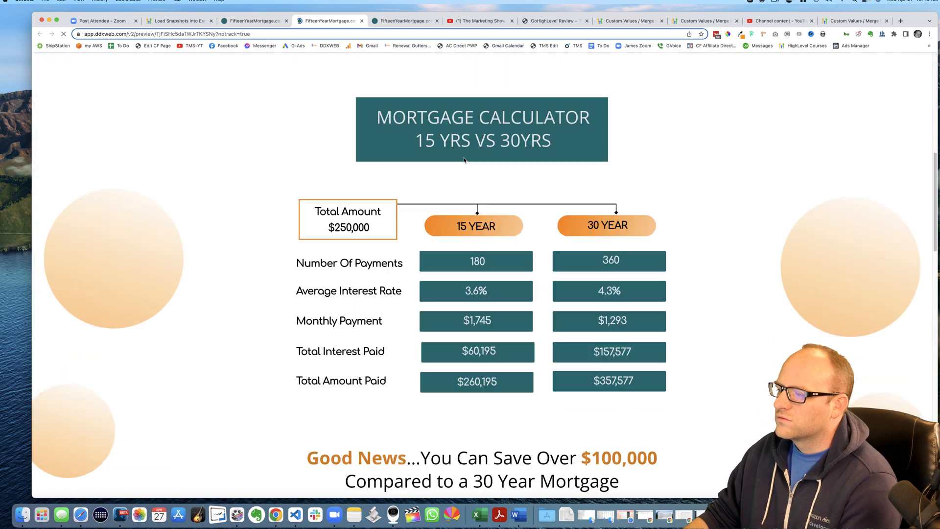
- Scroll the preview to the footer showing © 2022 FifteenYearMortgage.com
scroll(down, 3)
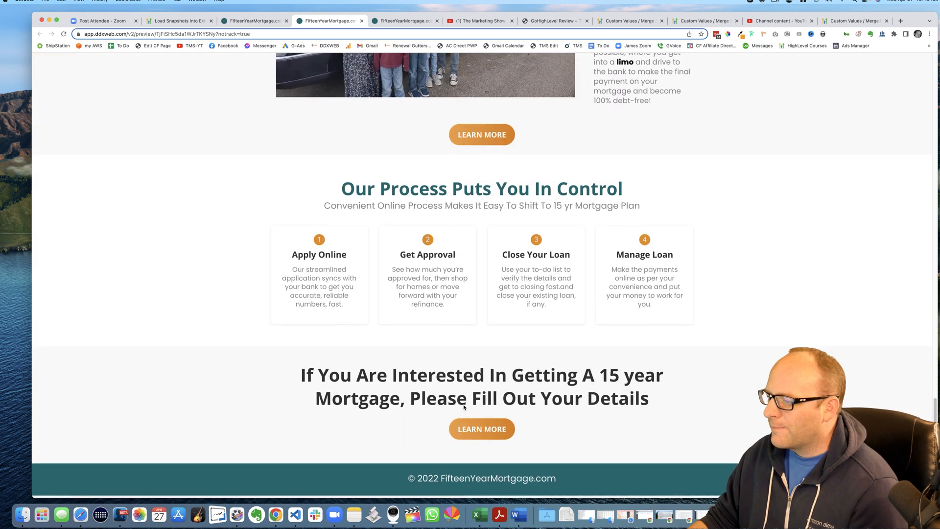